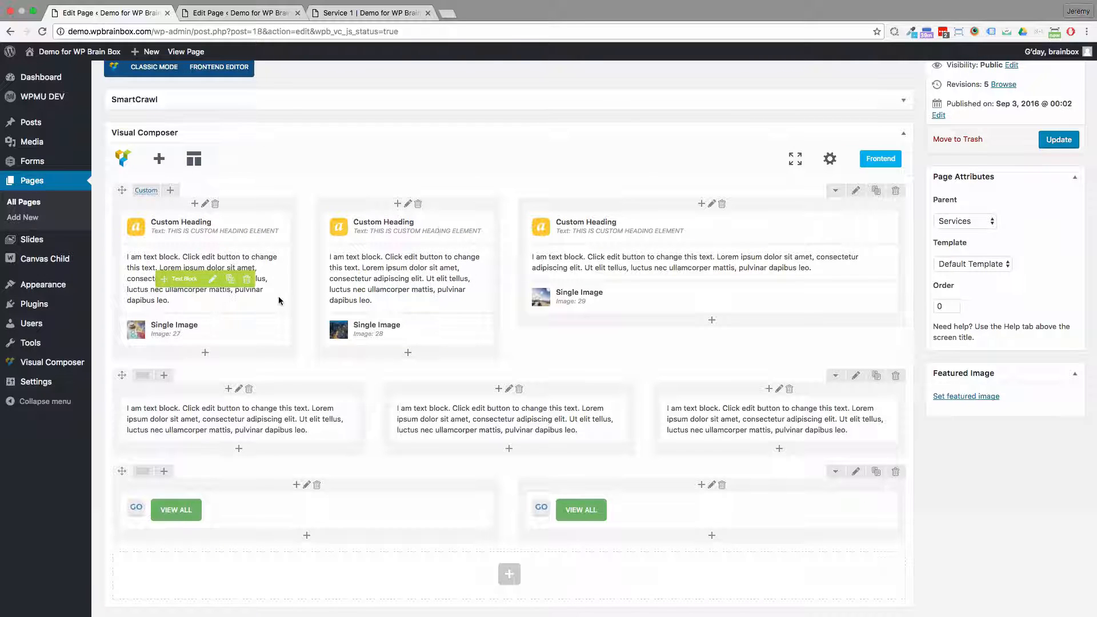
{"action": "mouse_move", "coordinate": [725, 317]}
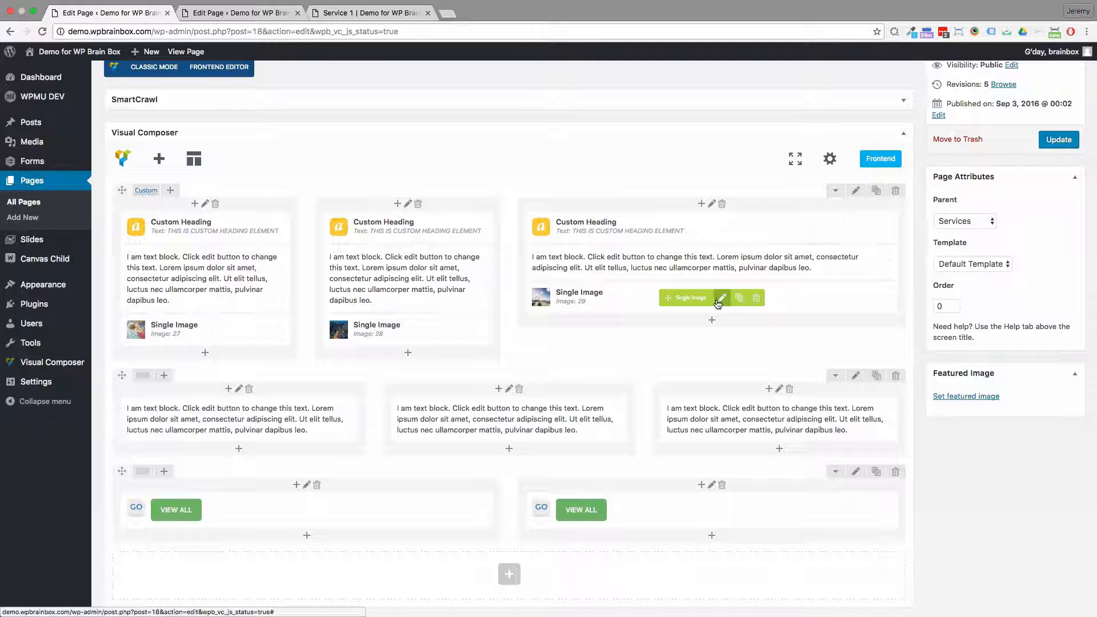
{"action": "mouse_move", "coordinate": [722, 298]}
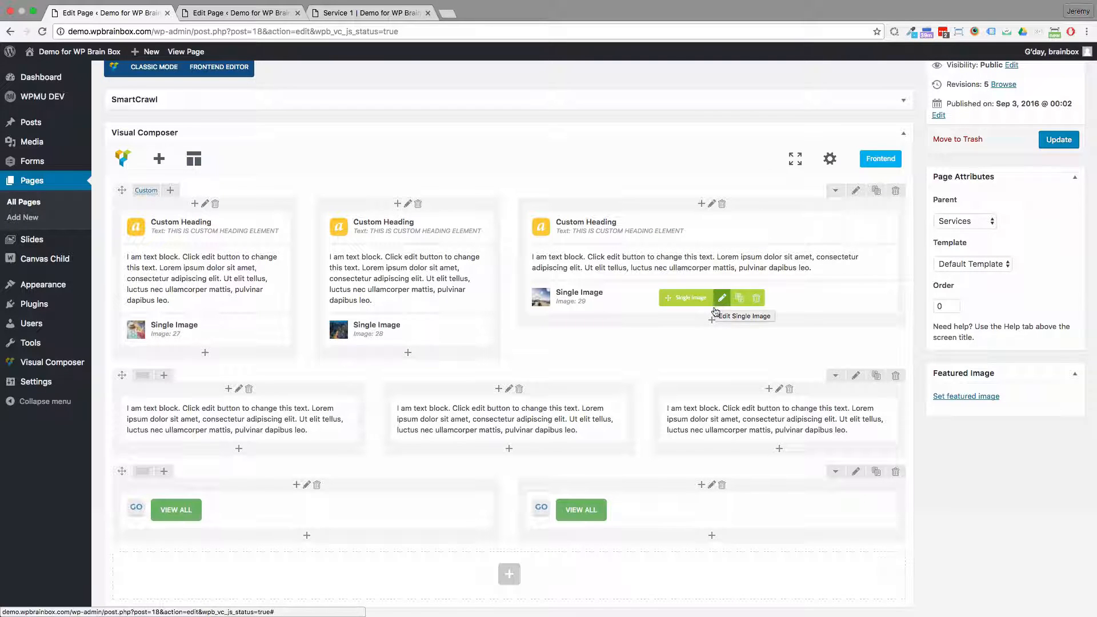
{"action": "mouse_move", "coordinate": [805, 194]}
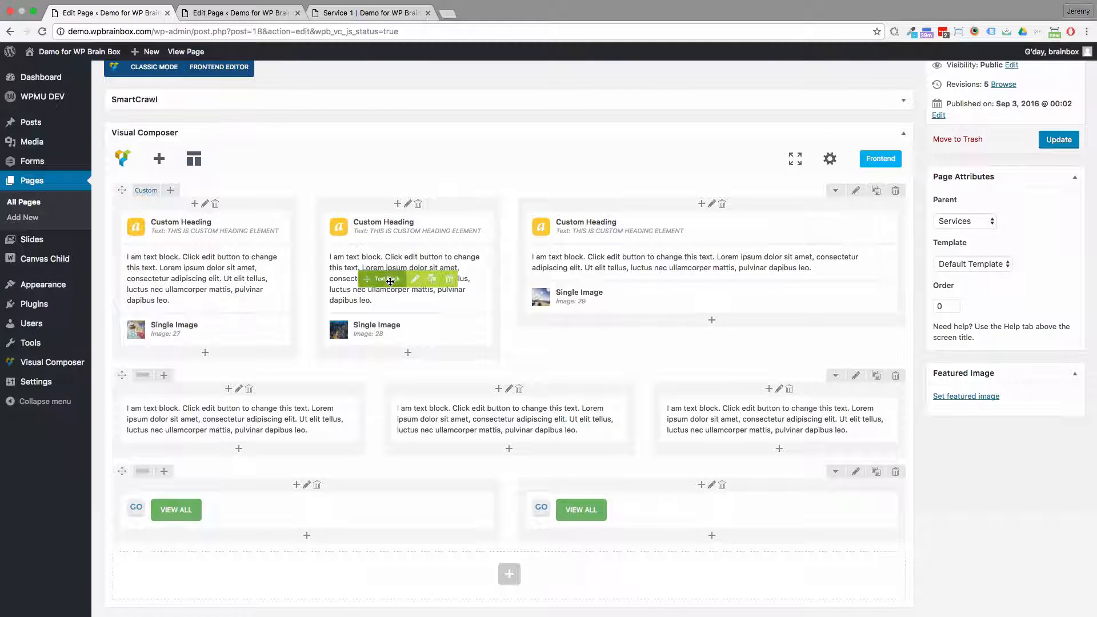
{"action": "mouse_move", "coordinate": [835, 319]}
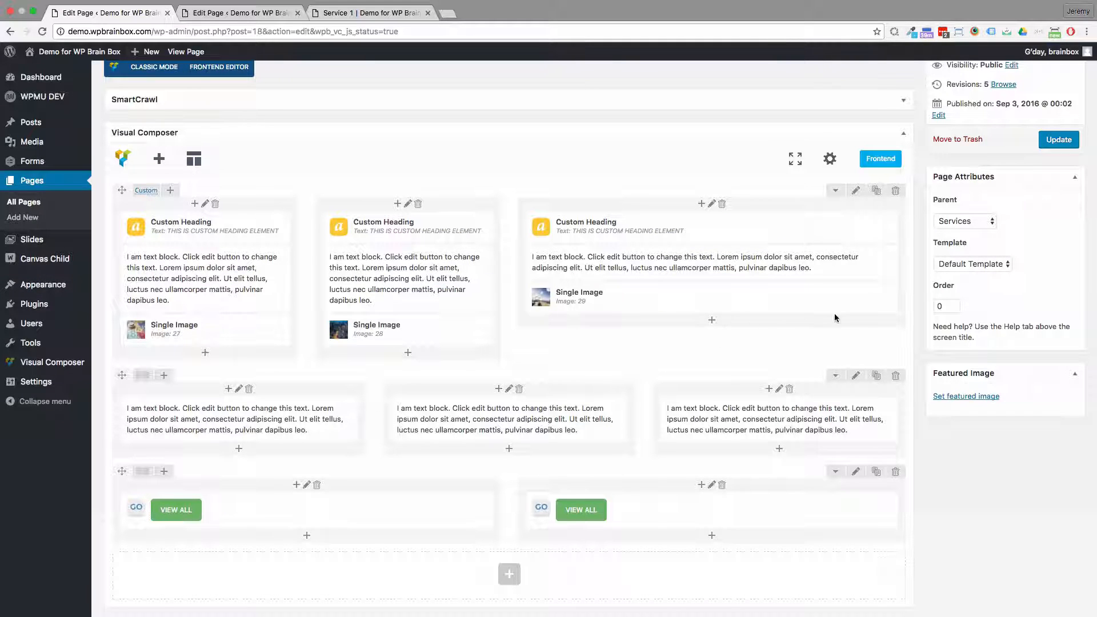
{"action": "mouse_move", "coordinate": [855, 316]}
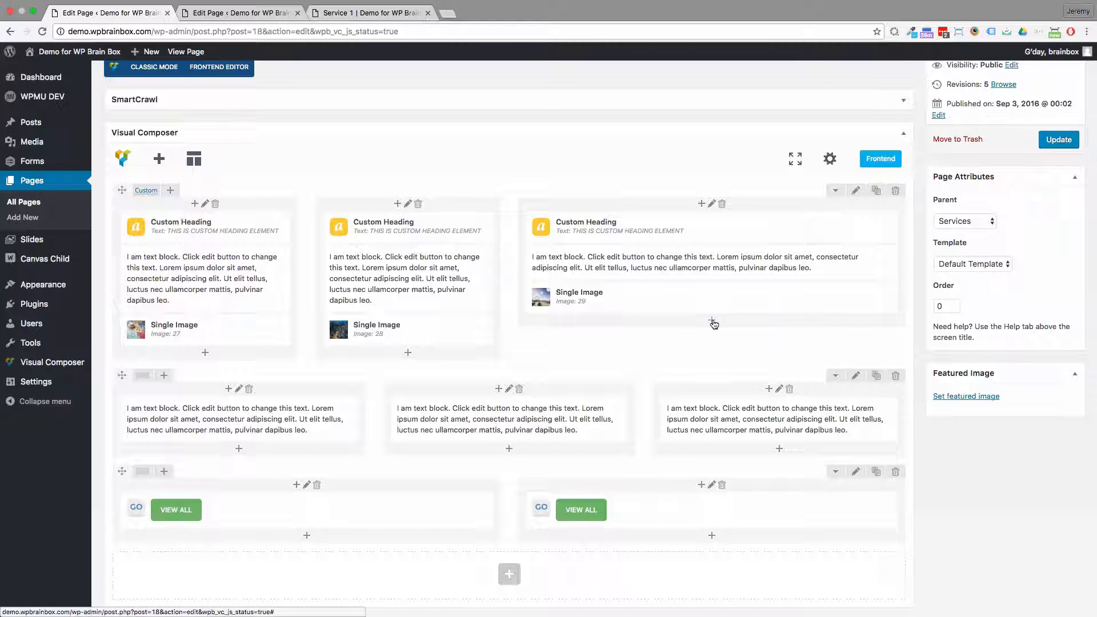
{"action": "mouse_move", "coordinate": [713, 324]}
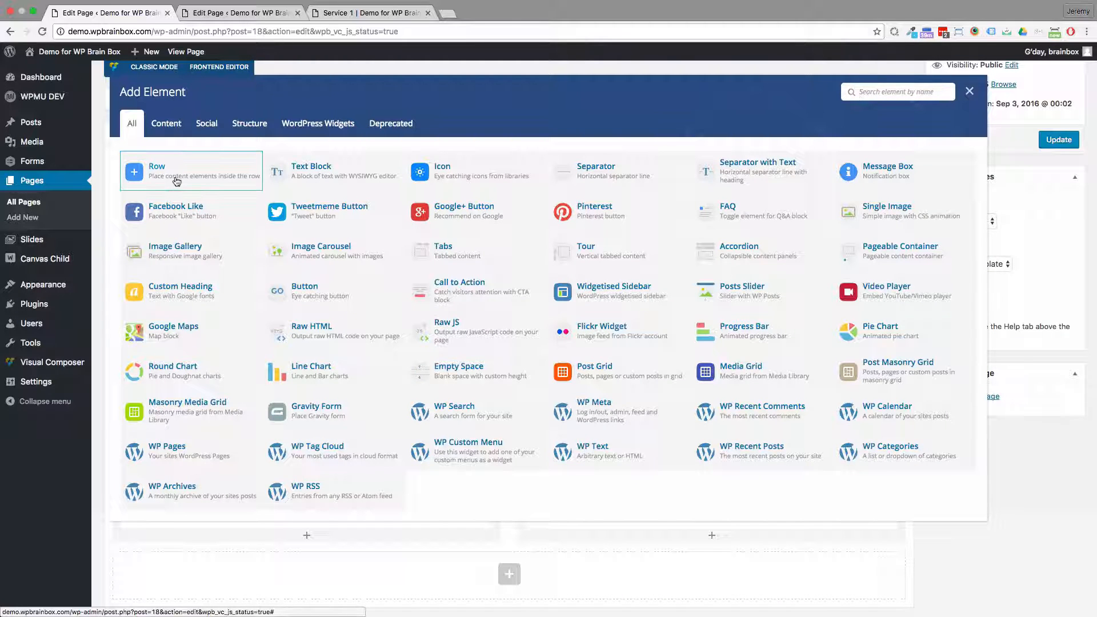
Nest a 1/3+1/3+1/3 row in the wide column and place a Single Image in each third
{"action": "left_click", "coordinate": [970, 92]}
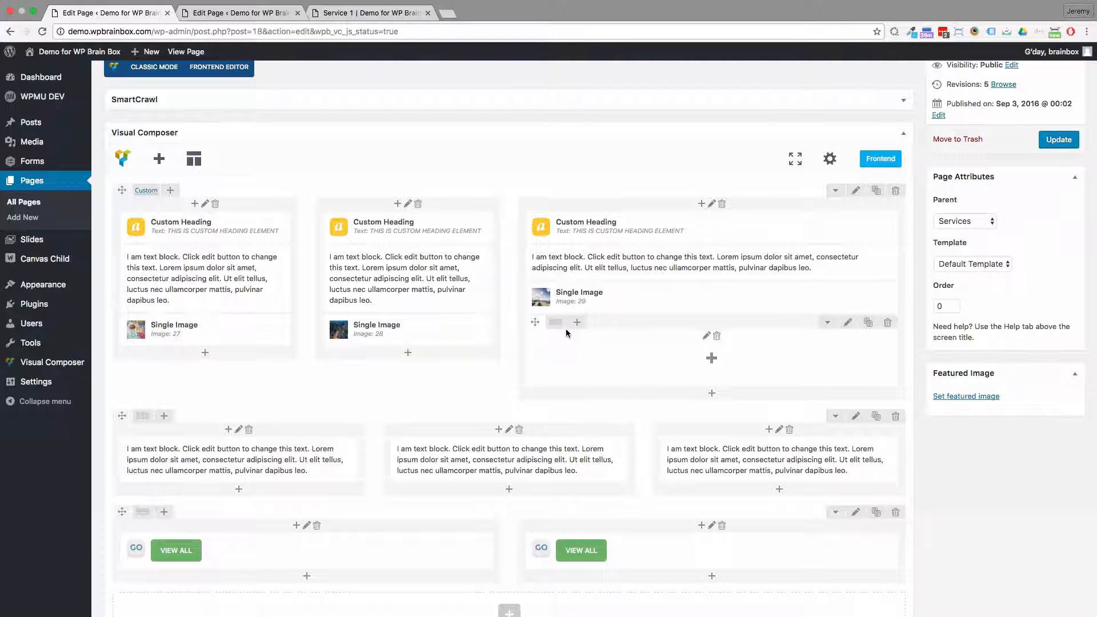
{"action": "mouse_move", "coordinate": [618, 329]}
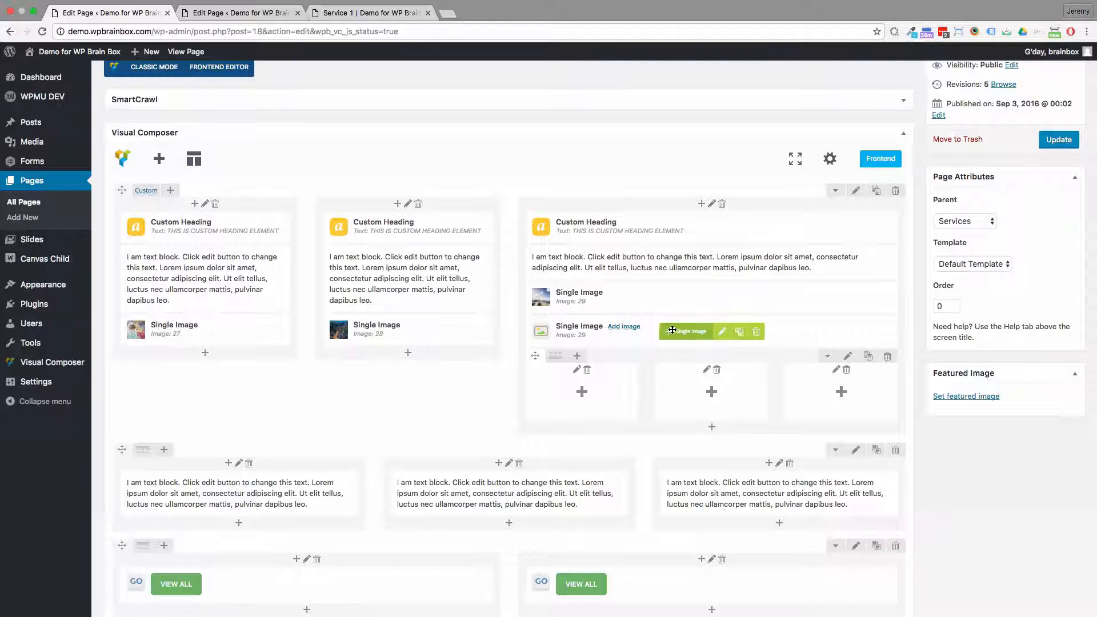
{"action": "left_click_drag", "start_coordinate": [685, 332], "coordinate": [610, 376]}
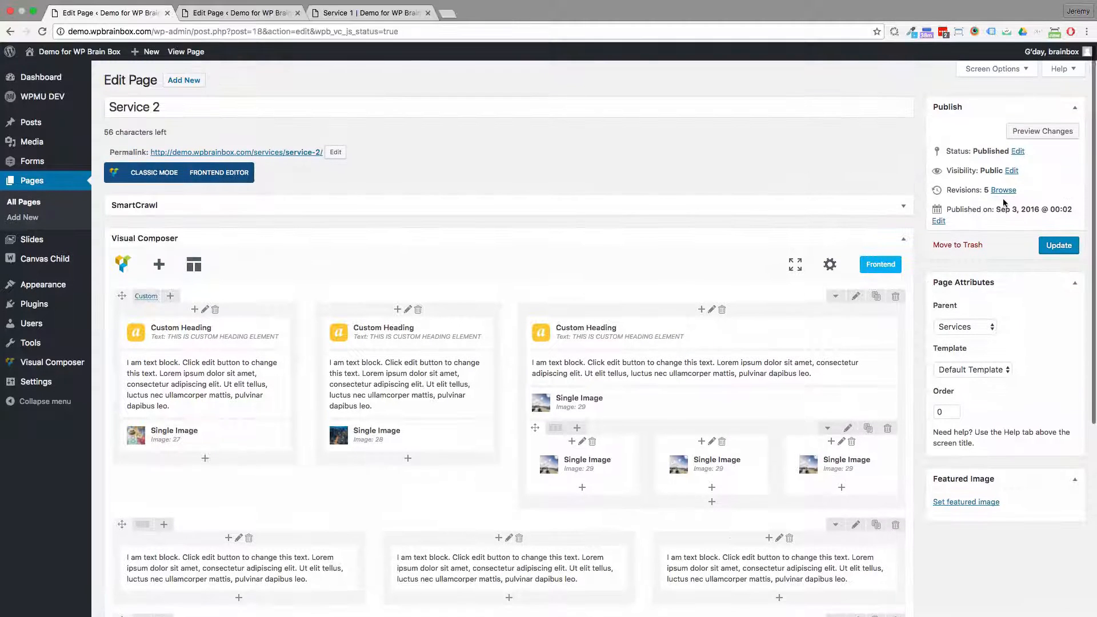
Preview the page to confirm the three small harbour images sit beneath the large one, then return to editing
{"action": "left_click", "coordinate": [1042, 130]}
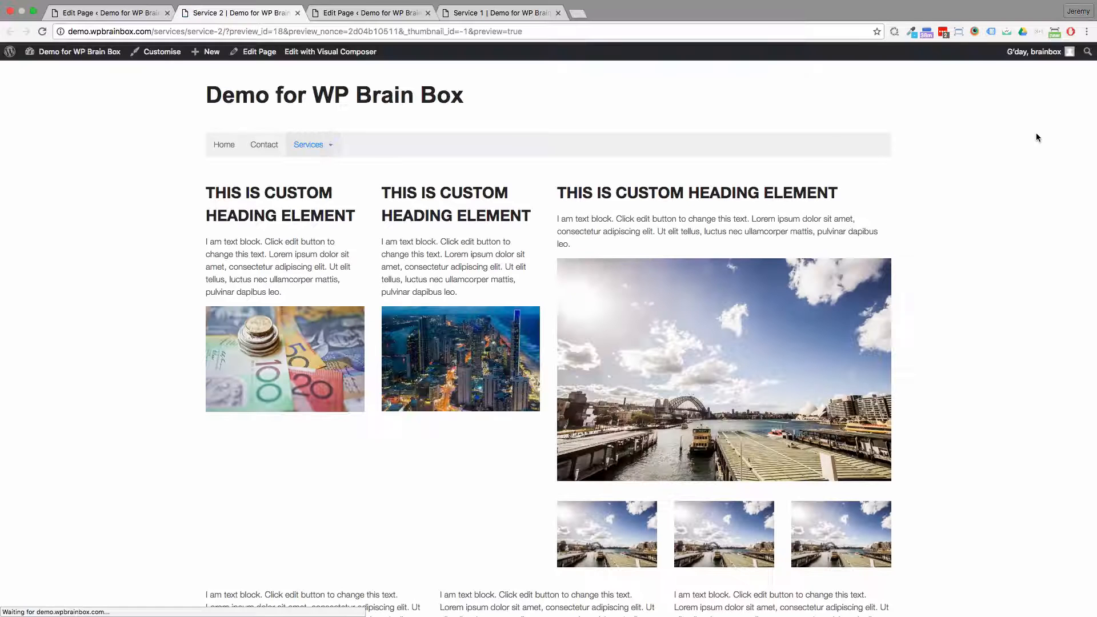
{"action": "scroll", "scroll_direction": "down", "scroll_amount": 3}
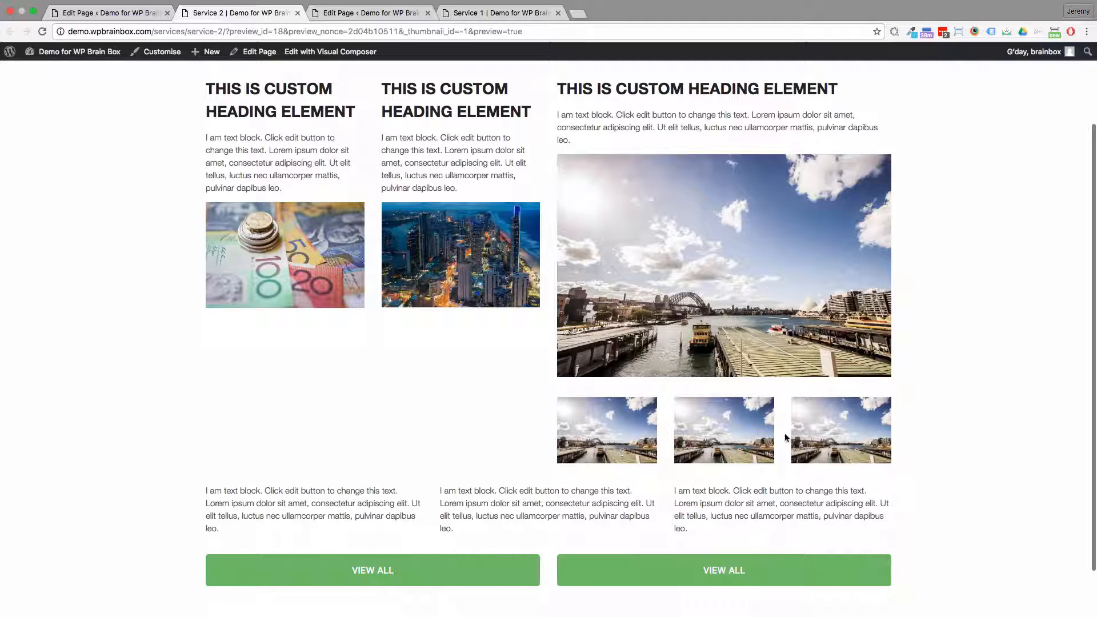
{"action": "left_click", "coordinate": [105, 13]}
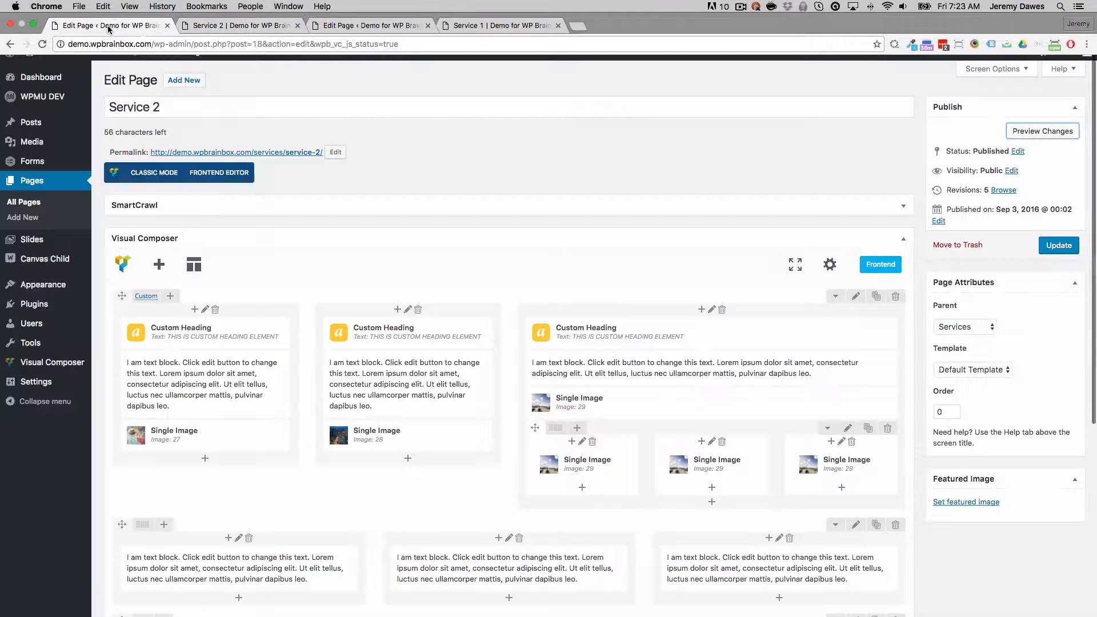
Clone each narrow column's Single Image to three copies and preview them stacked
{"action": "scroll", "scroll_direction": "down", "scroll_amount": 3}
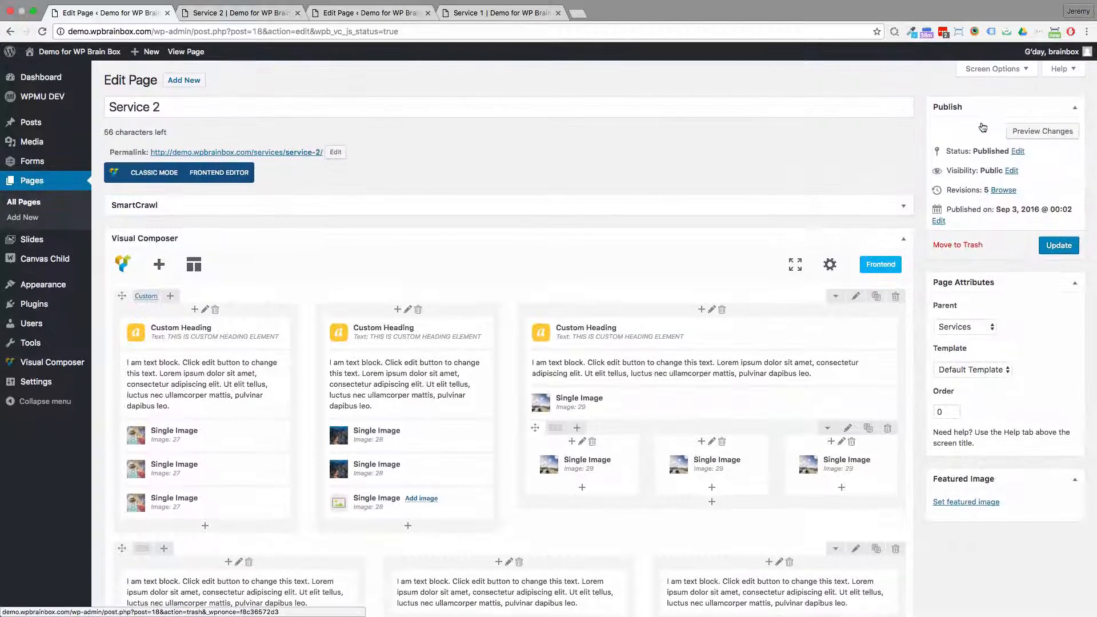
{"action": "left_click", "coordinate": [240, 13]}
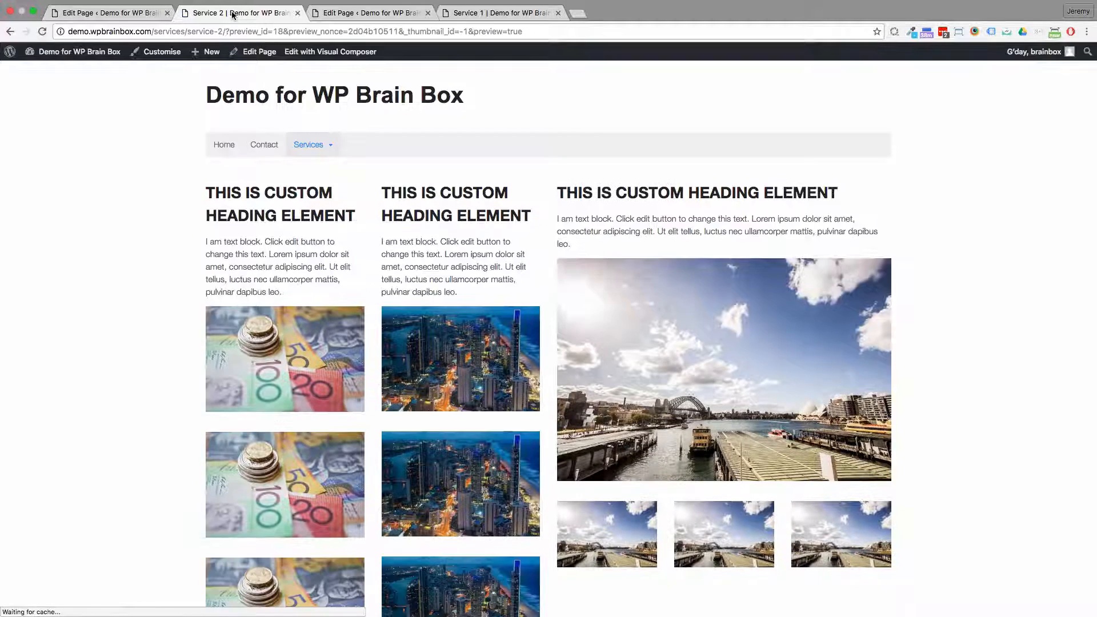
{"action": "scroll", "scroll_direction": "down", "scroll_amount": 3}
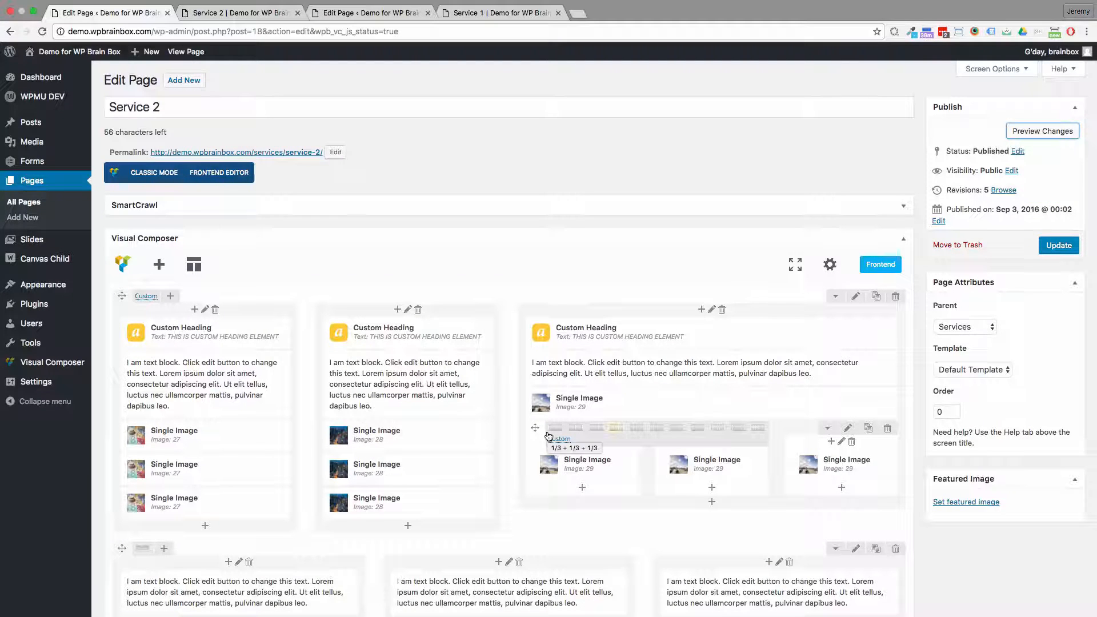
Split the new bottom row 1/2+1/2 with a three-column nested row left and a four-column nested row right
{"action": "scroll", "scroll_direction": "down", "scroll_amount": 3}
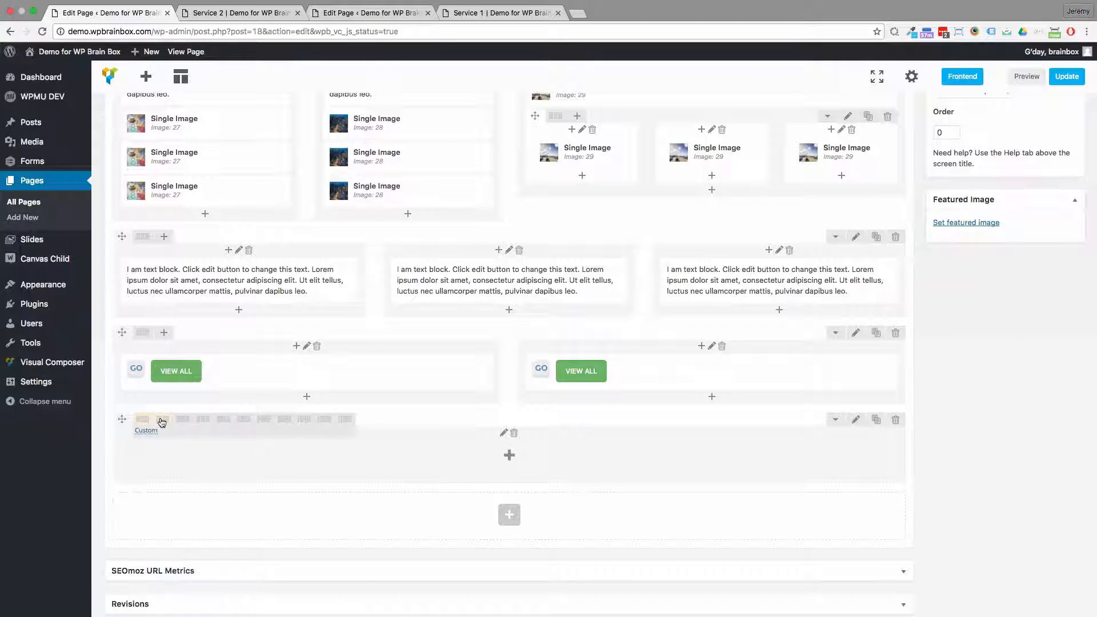
{"action": "left_click", "coordinate": [508, 514]}
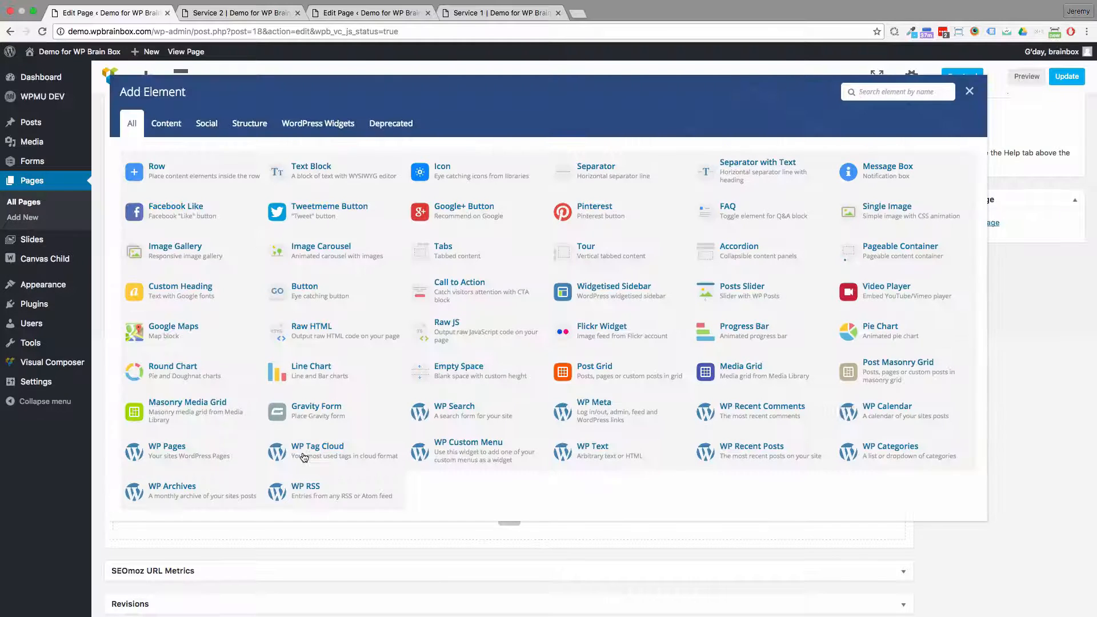
{"action": "left_click", "coordinate": [970, 91]}
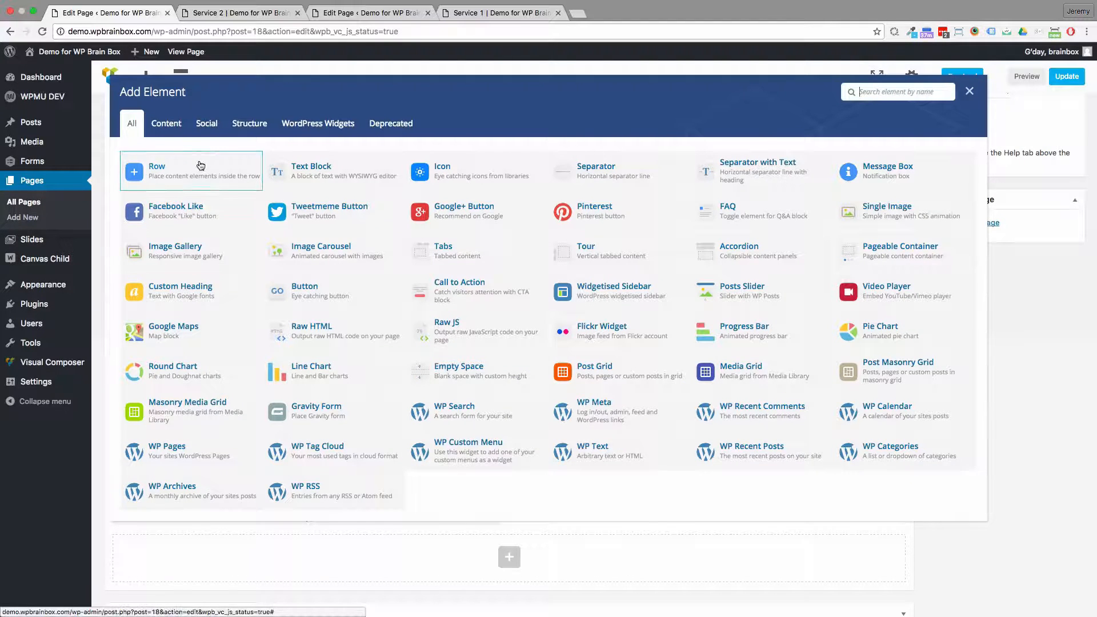
{"action": "left_click", "coordinate": [969, 92]}
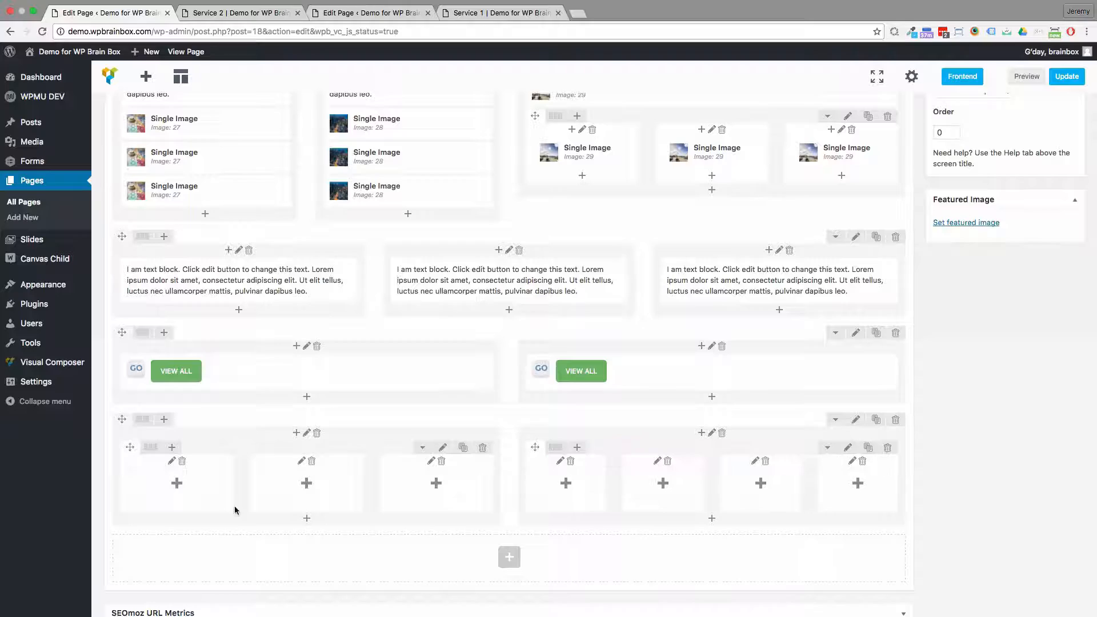
{"action": "mouse_move", "coordinate": [581, 537]}
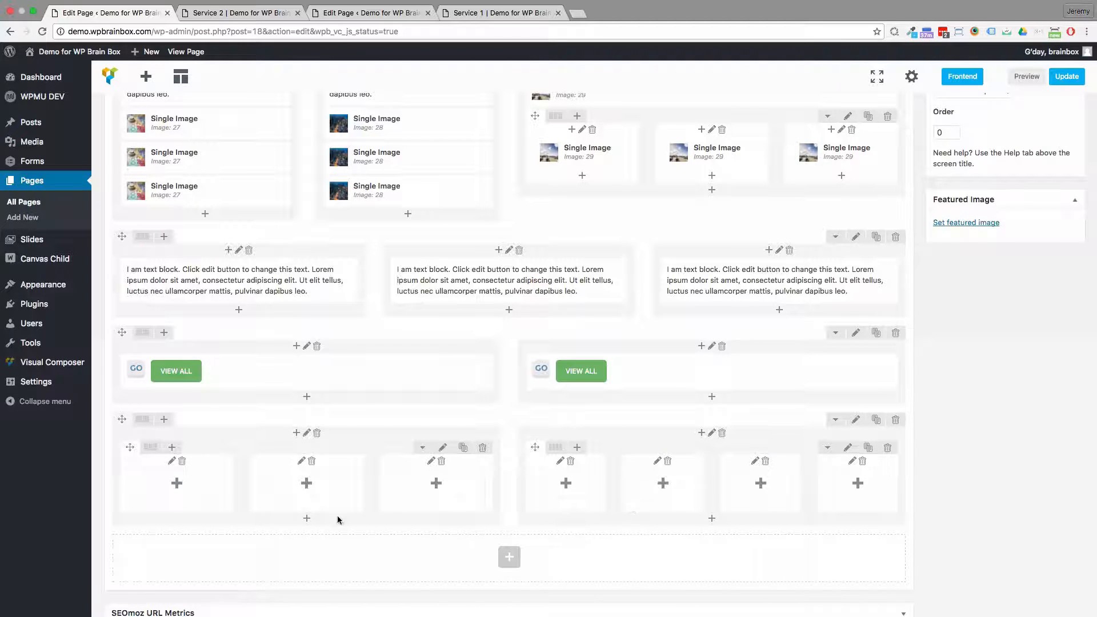
{"action": "mouse_move", "coordinate": [722, 494]}
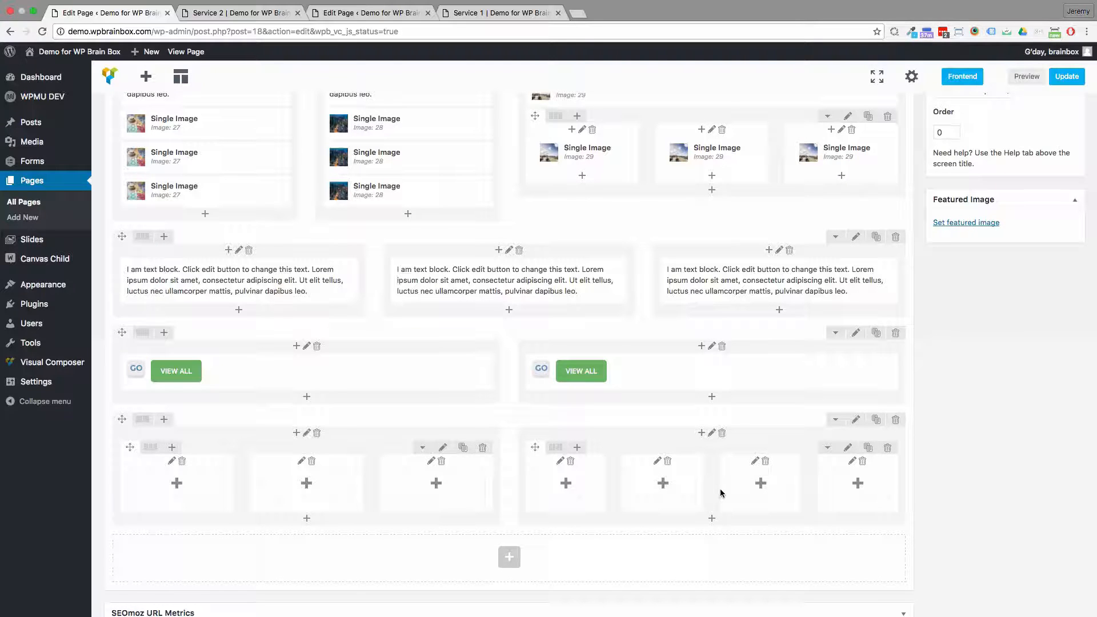
{"action": "mouse_move", "coordinate": [858, 402]}
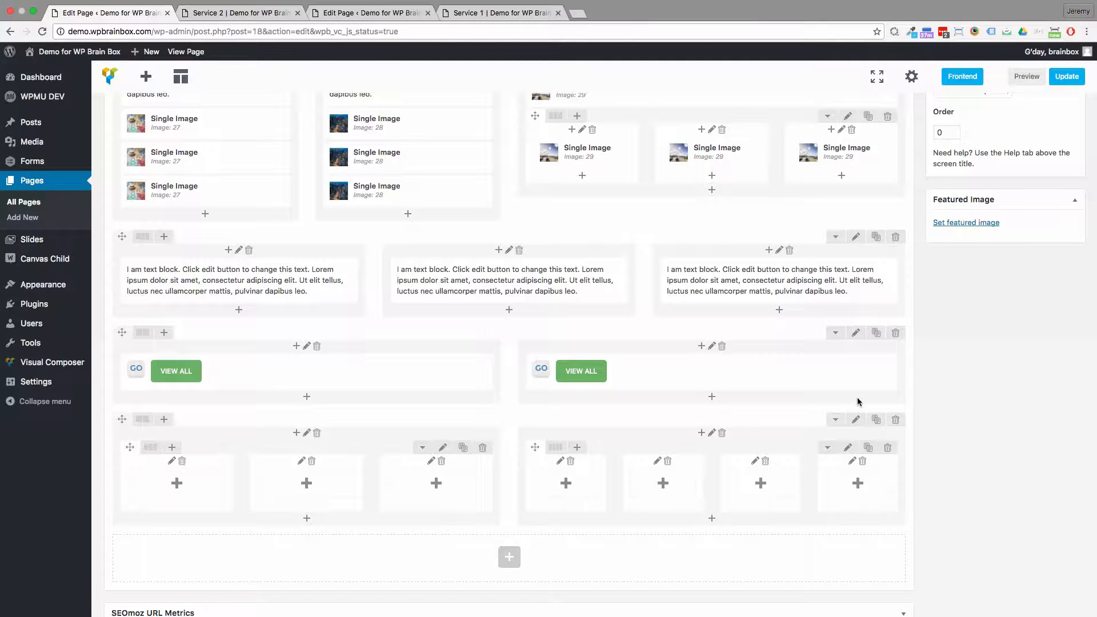
{"action": "mouse_move", "coordinate": [789, 71]}
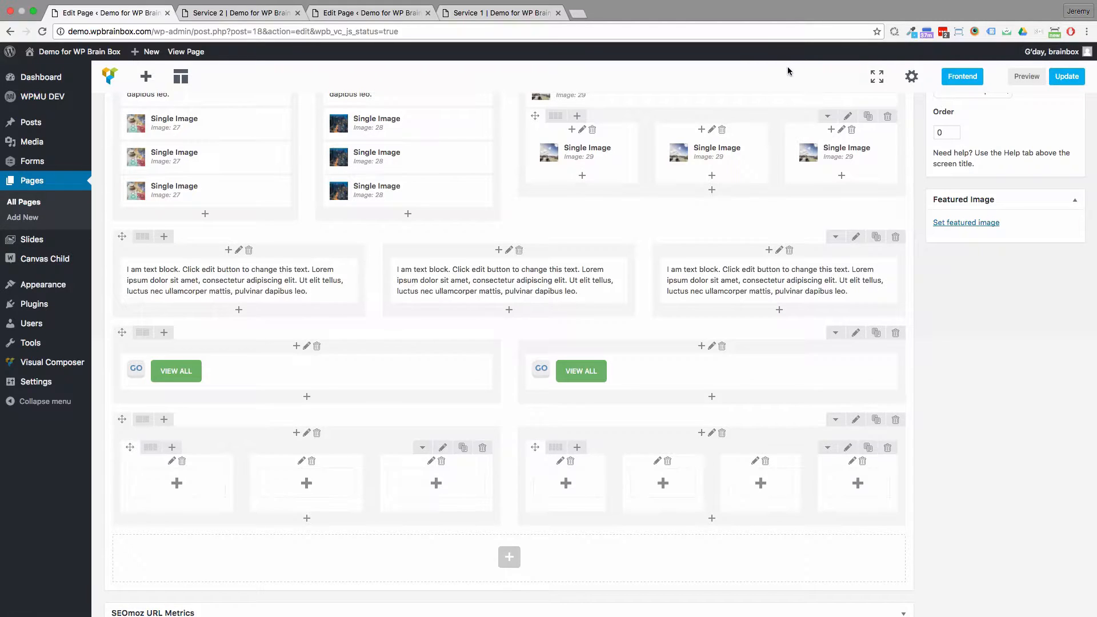